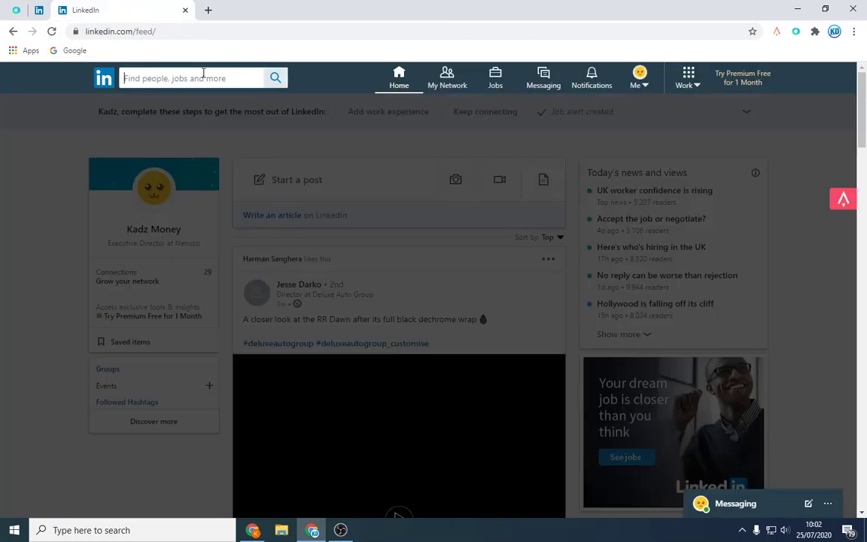
# Run a LinkedIn people search for 'HR Director'.
pyautogui.write('hr di')
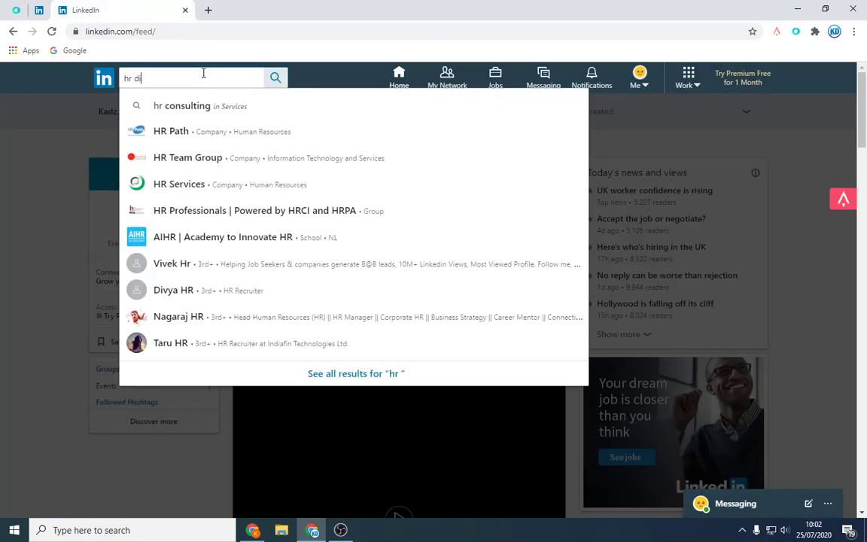
pyautogui.write('rector')
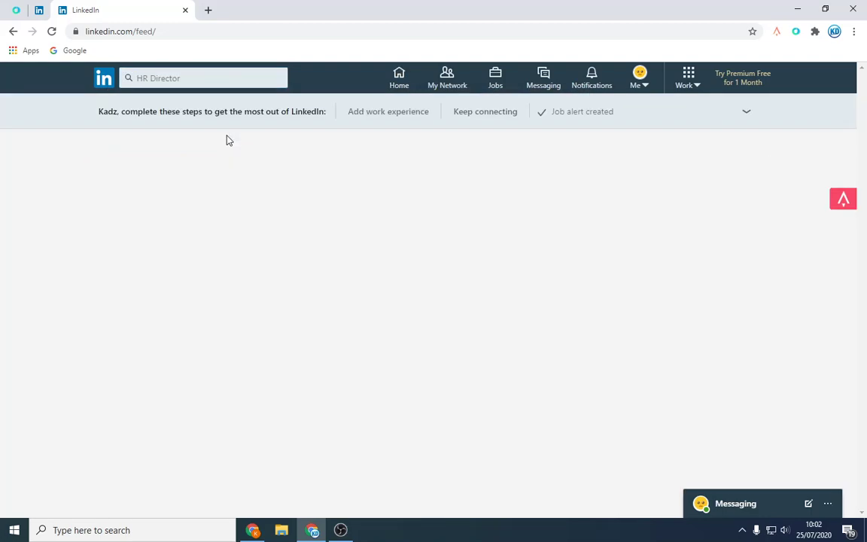
pyautogui.press('Return')
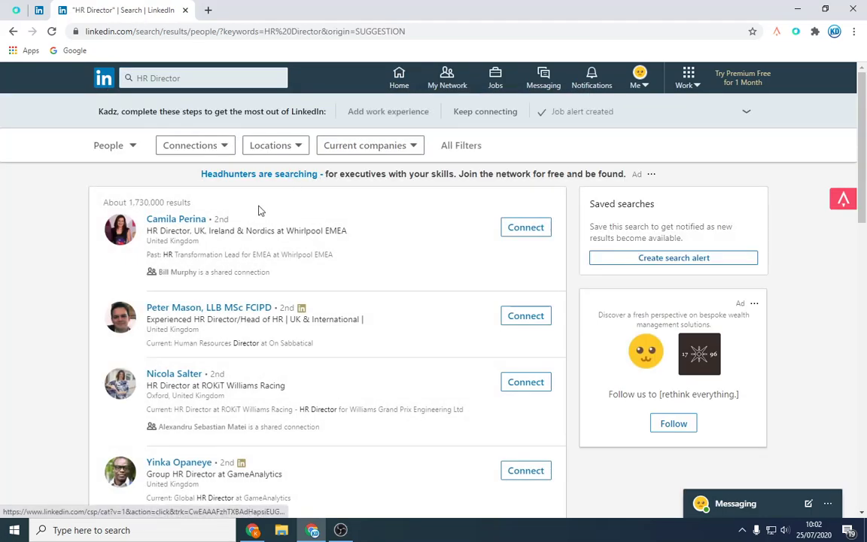
pyautogui.moveTo(461, 145)
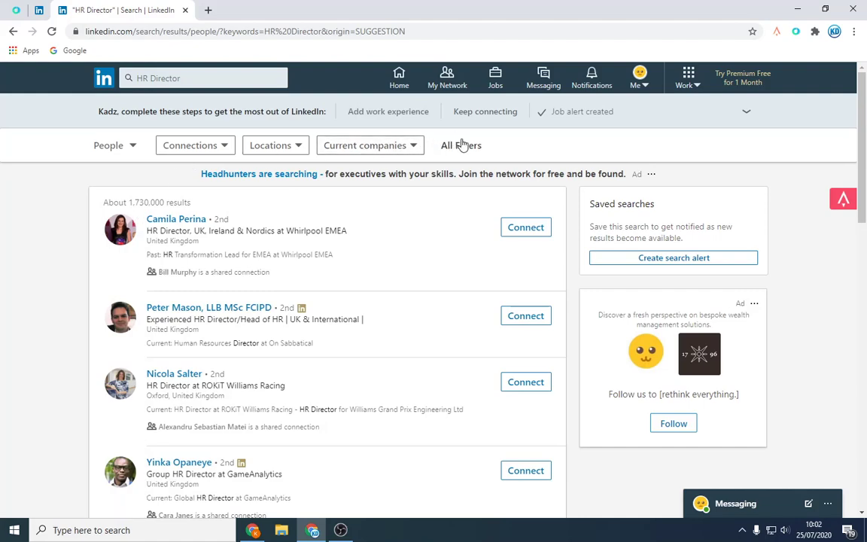
# Apply the United Kingdom location filter to the HR Director results.
pyautogui.click(460, 145)
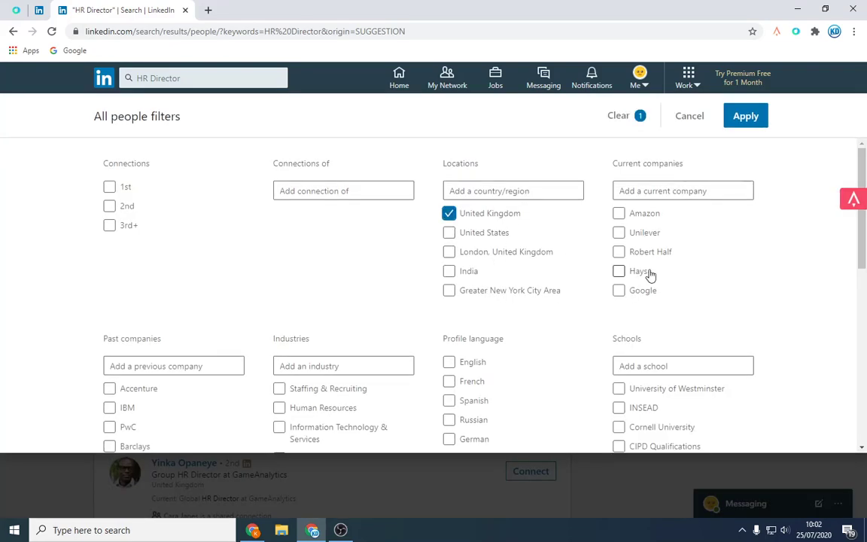
pyautogui.scroll(-3)
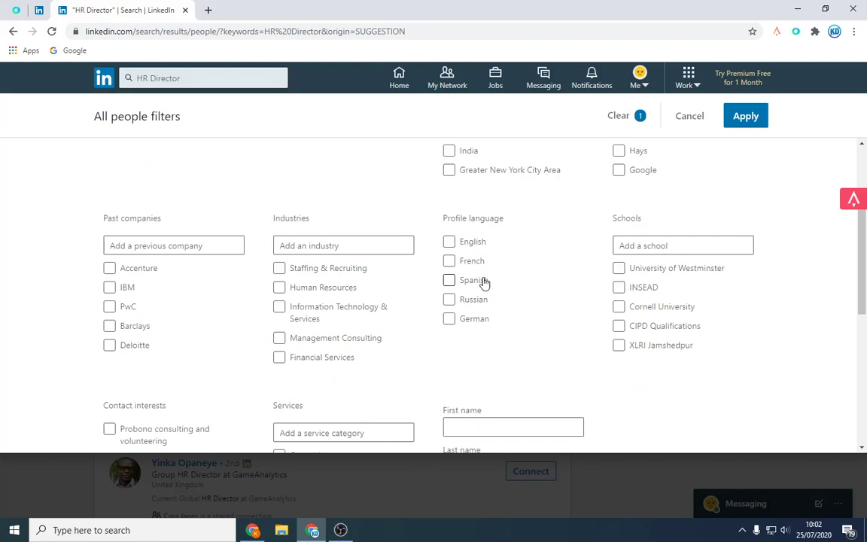
pyautogui.moveTo(279, 287)
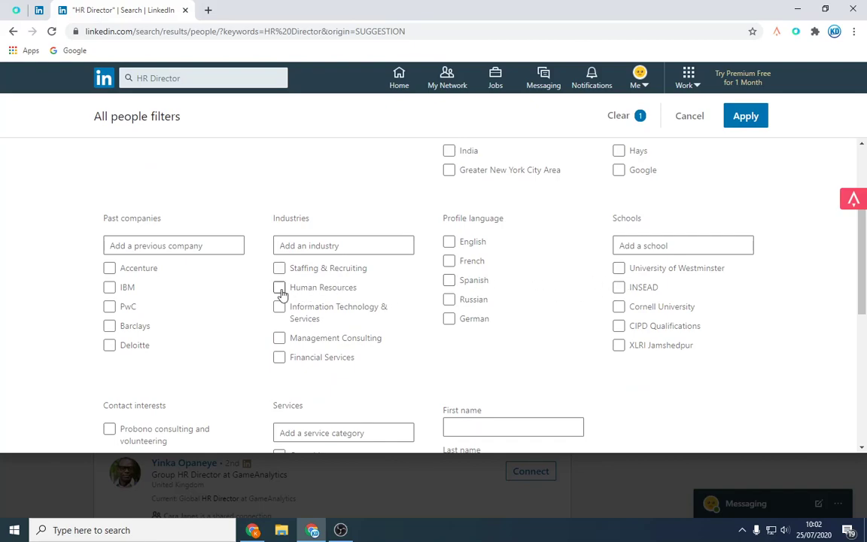
pyautogui.scroll(-3)
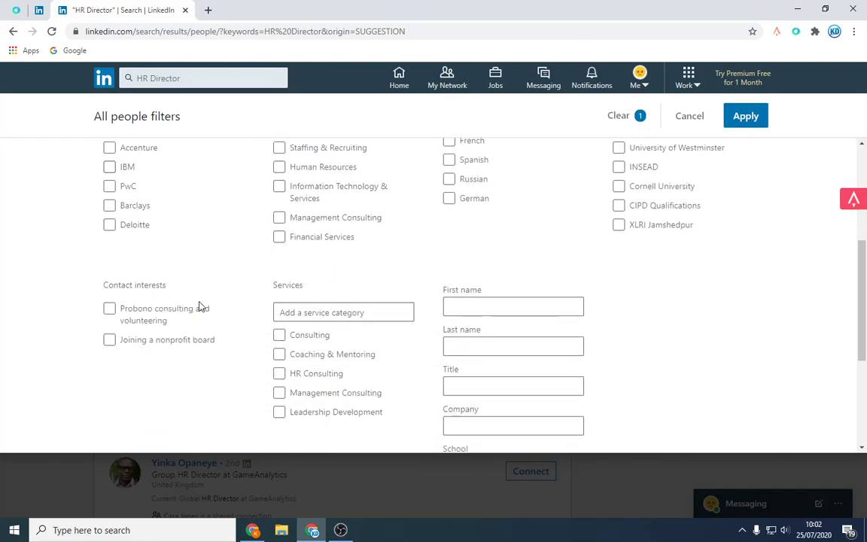
pyautogui.scroll(3)
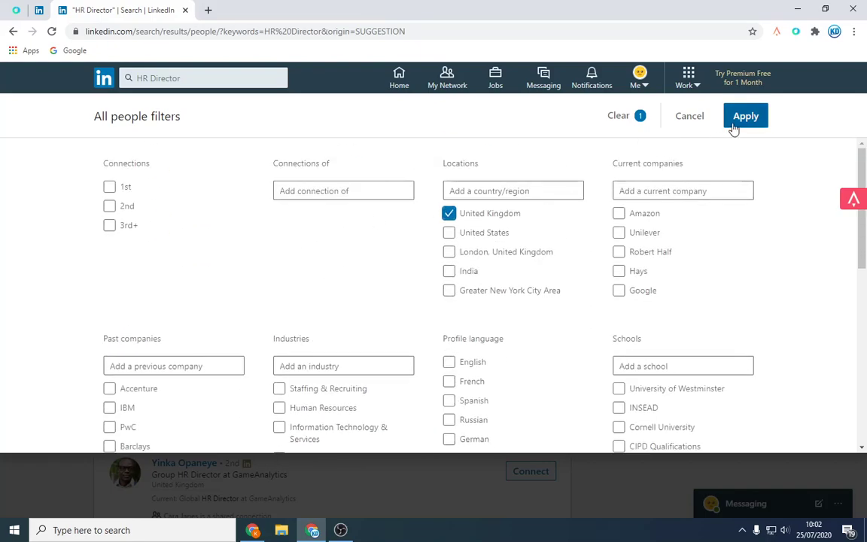
pyautogui.click(745, 116)
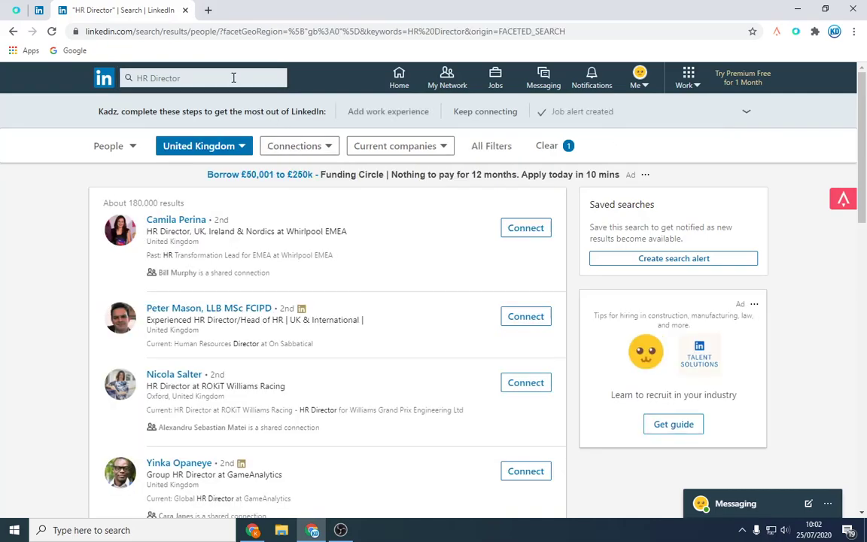
# Change the UK search keywords to 'HR Director software' and browse the results.
pyautogui.click(204, 77)
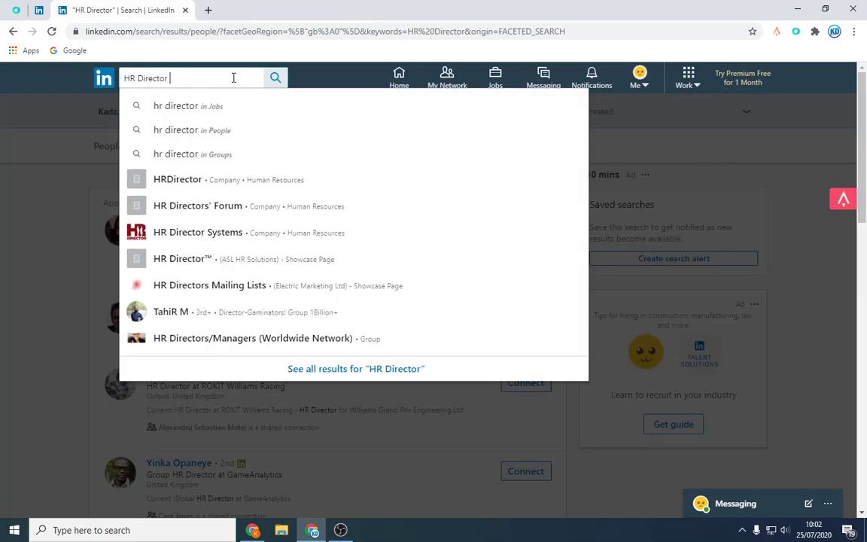
pyautogui.write('health')
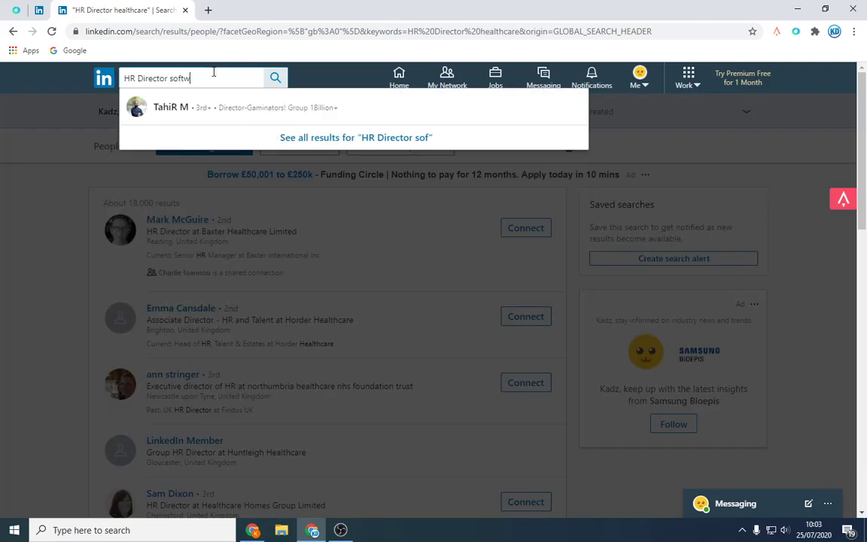
pyautogui.press('Return')
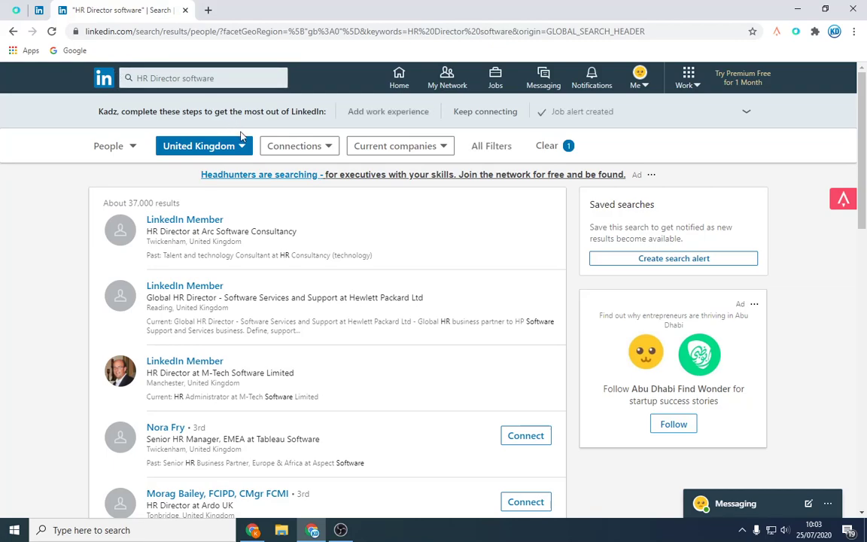
pyautogui.moveTo(400, 145)
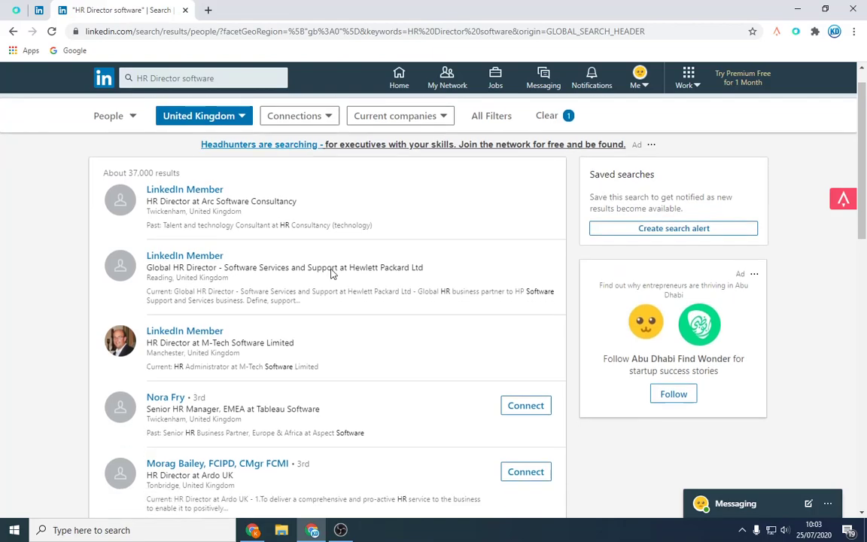
pyautogui.scroll(-3)
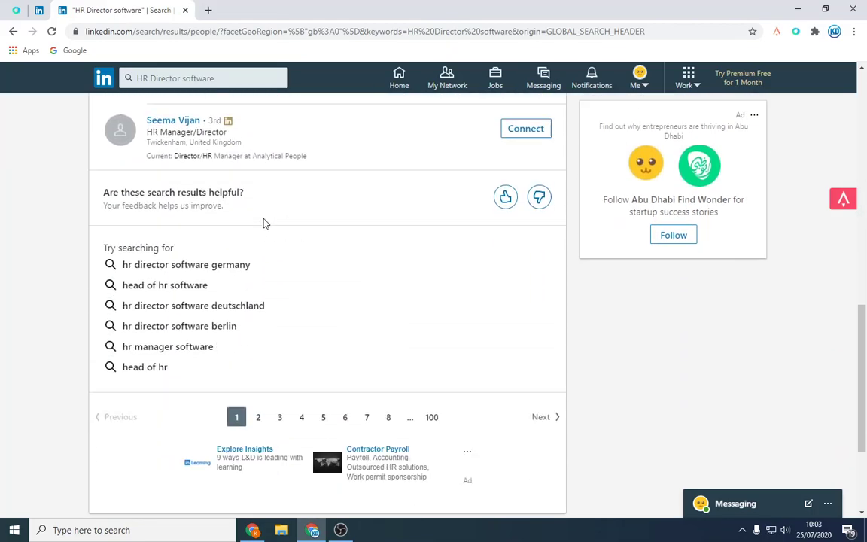
pyautogui.scroll(3)
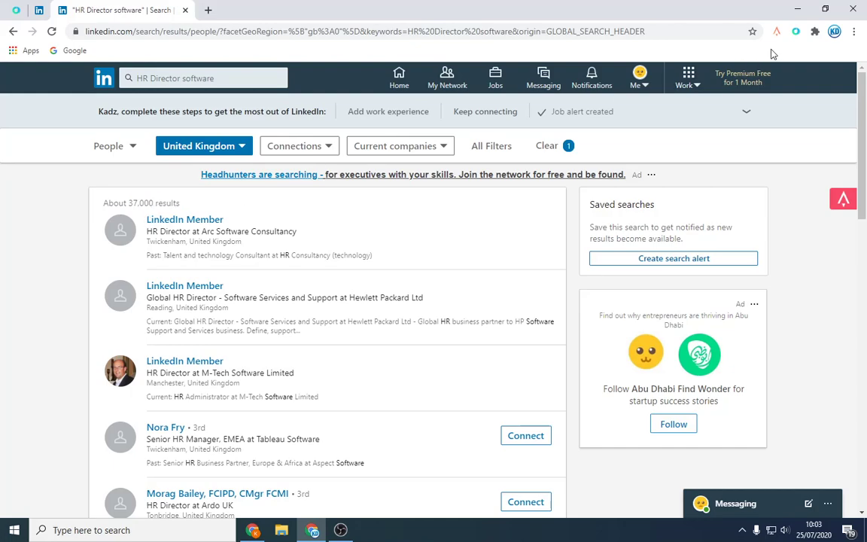
pyautogui.moveTo(795, 31)
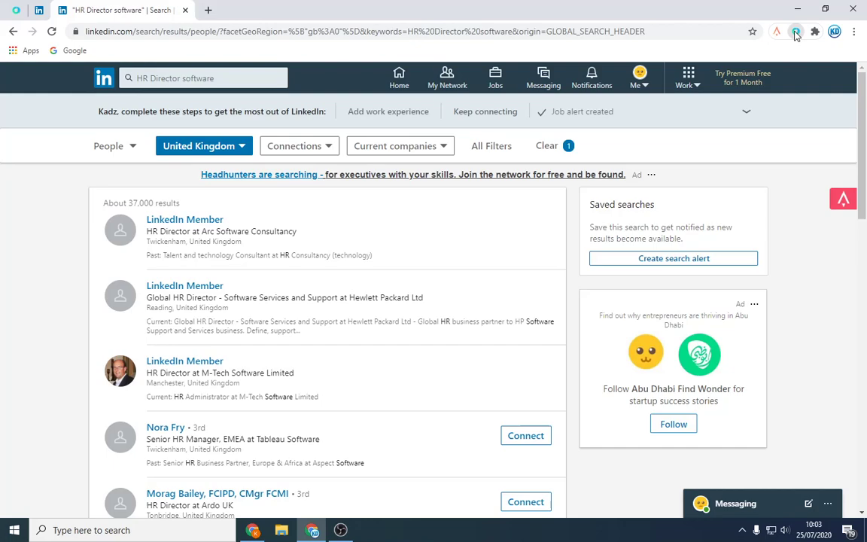
# Create the 'HRD Healthcare' campaign and send 50 profiles from the search to it.
pyautogui.click(795, 31)
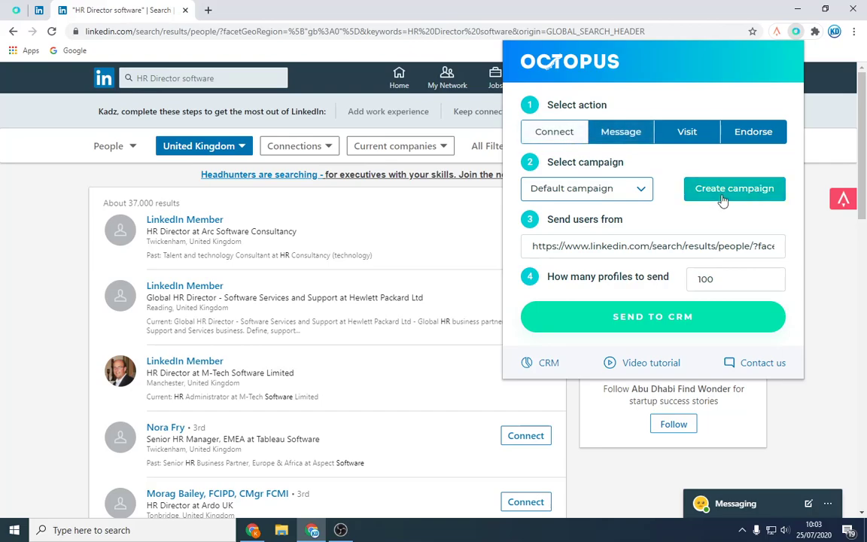
pyautogui.click(587, 188)
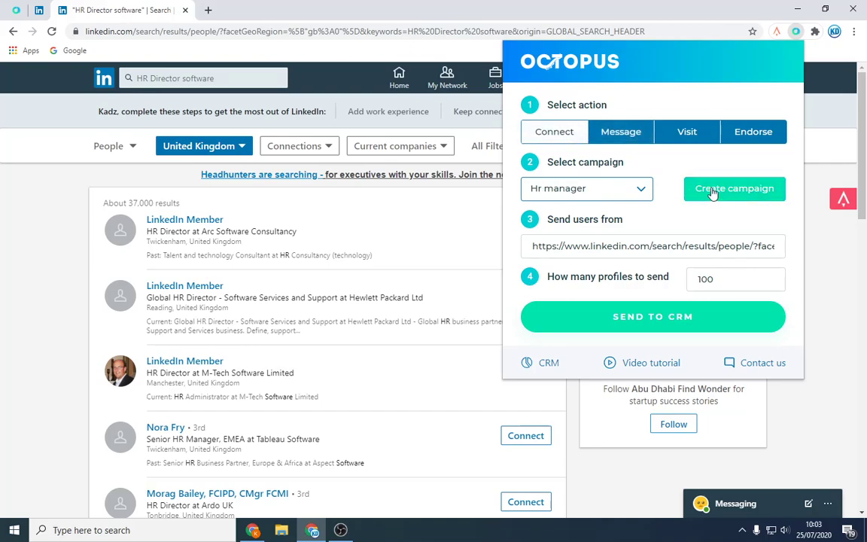
pyautogui.click(733, 188)
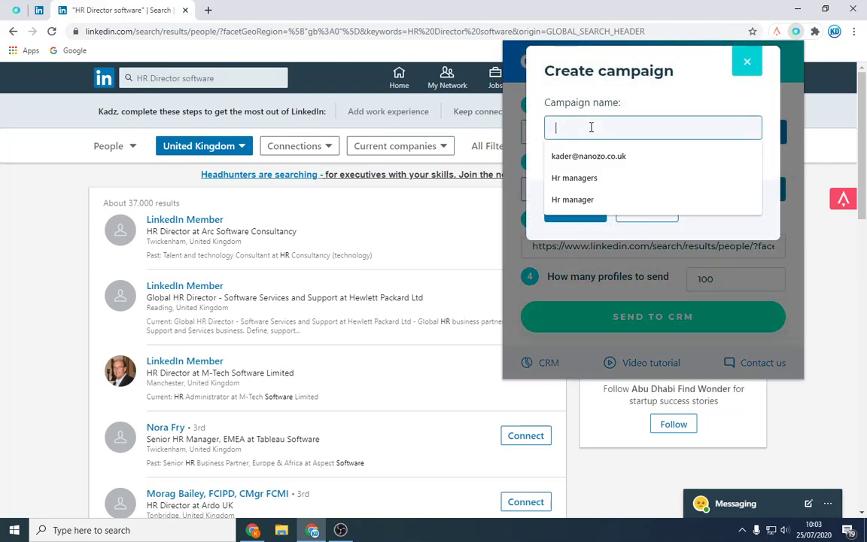
pyautogui.write('HR Di')
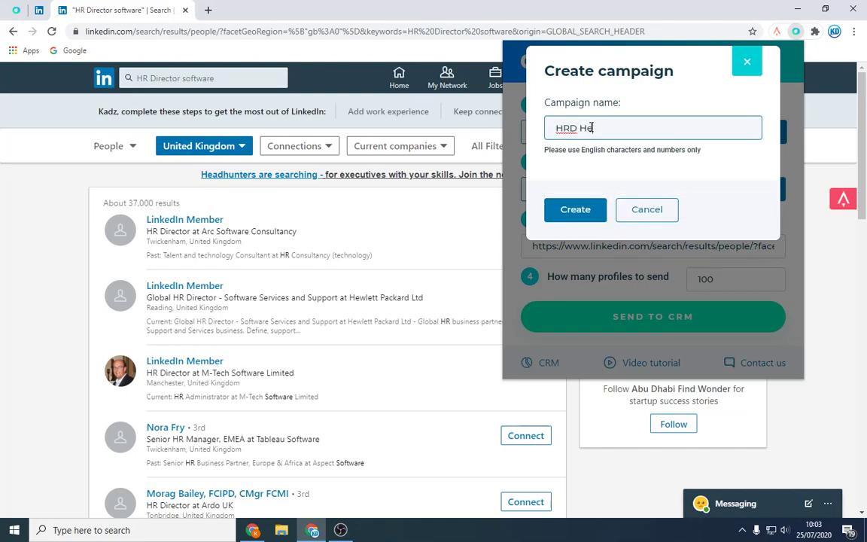
pyautogui.write('at')
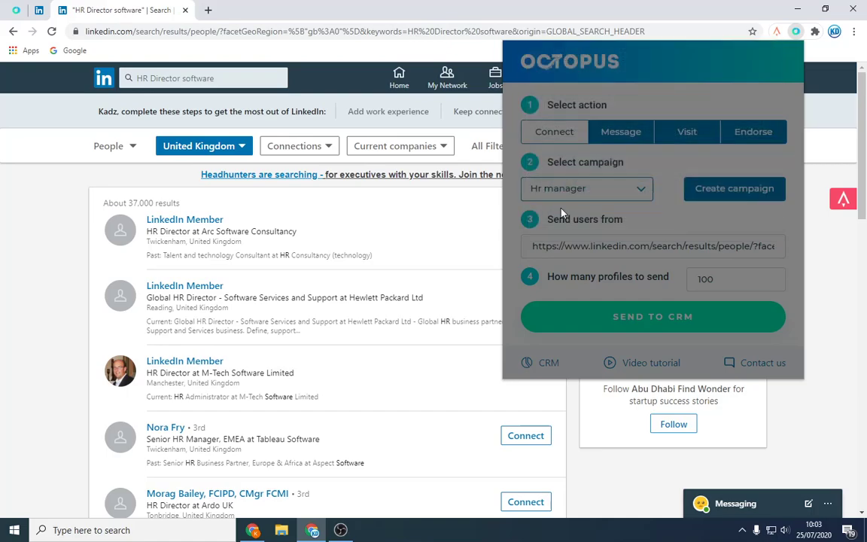
pyautogui.click(586, 188)
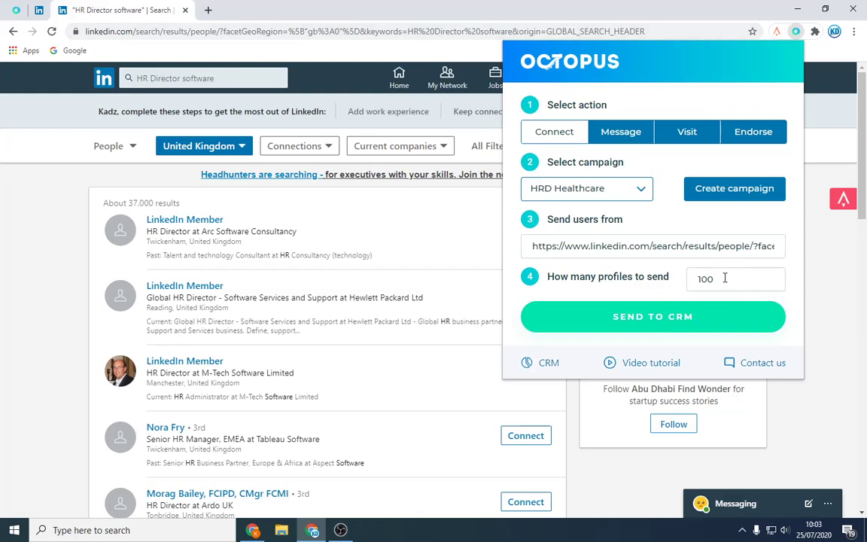
pyautogui.tripleClick(735, 279)
pyautogui.write('50')
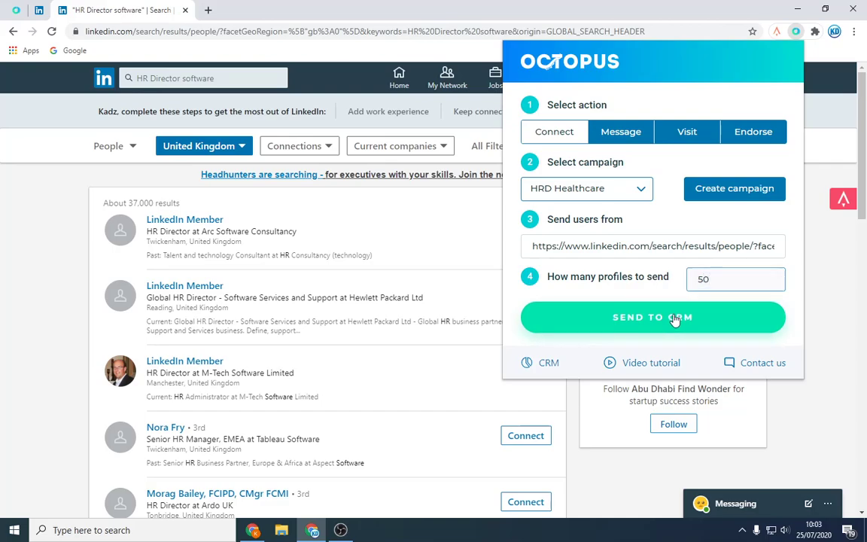
pyautogui.click(652, 316)
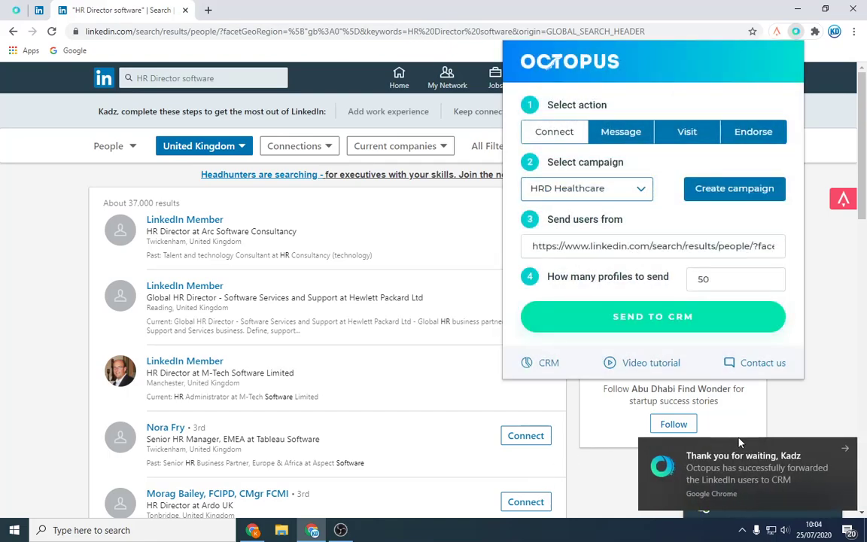
# Dismiss the transfer report, scroll the lead list, and select all imported HRD Healthcare leads.
pyautogui.click(653, 316)
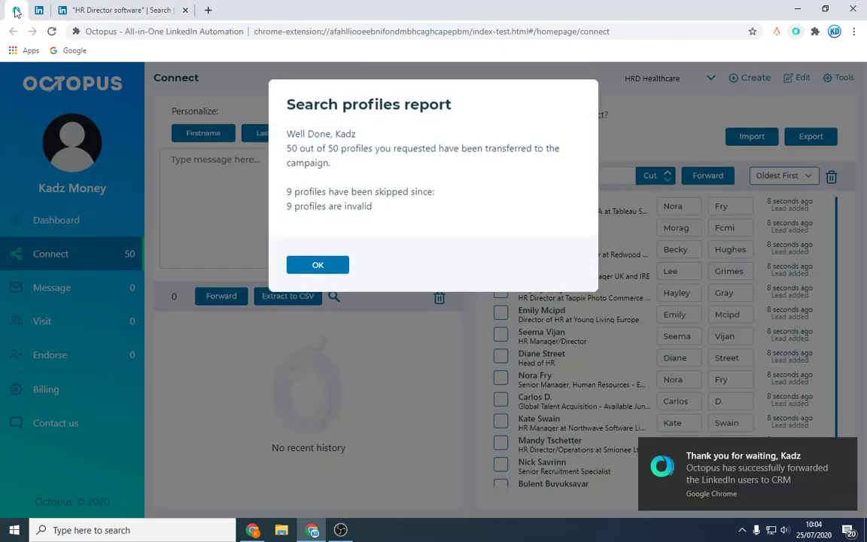
pyautogui.click(318, 264)
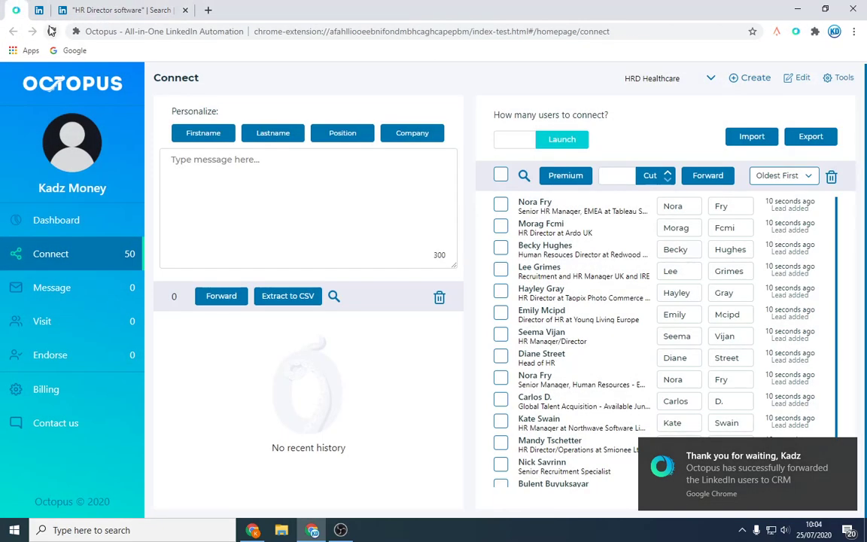
pyautogui.click(50, 253)
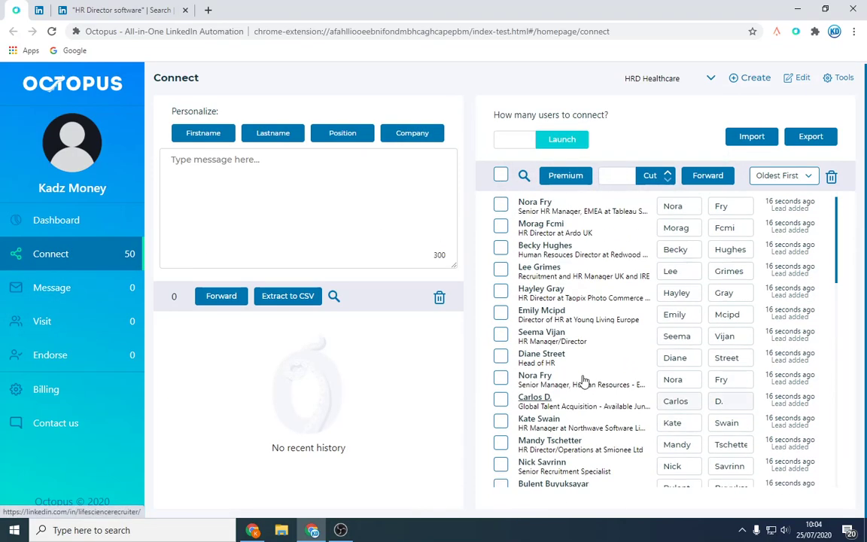
pyautogui.scroll(-3)
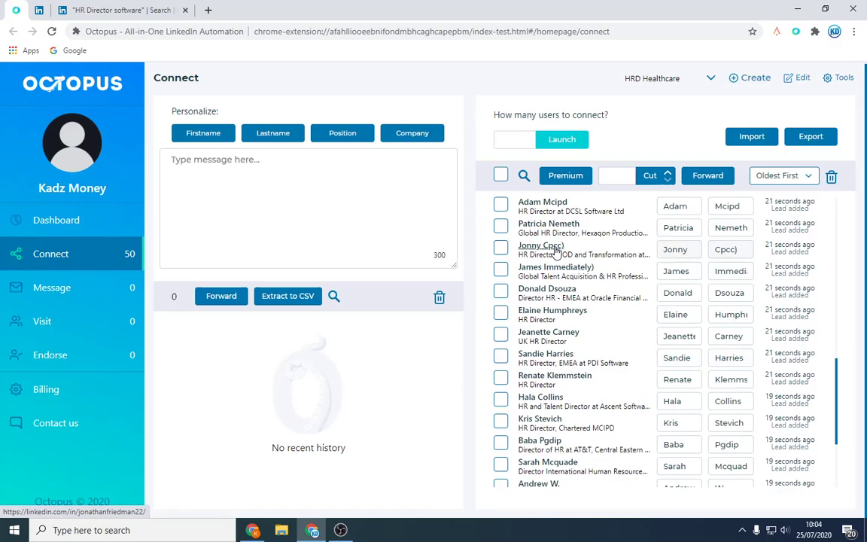
pyautogui.scroll(-3)
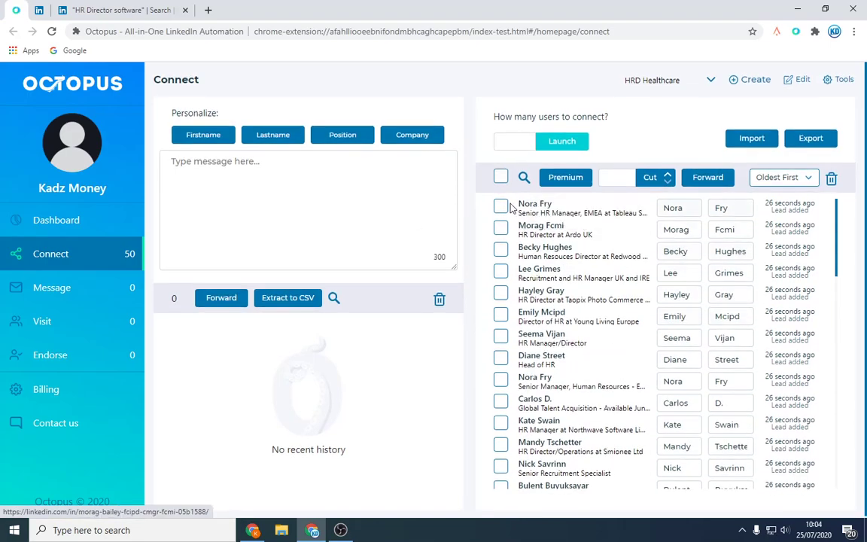
pyautogui.click(500, 177)
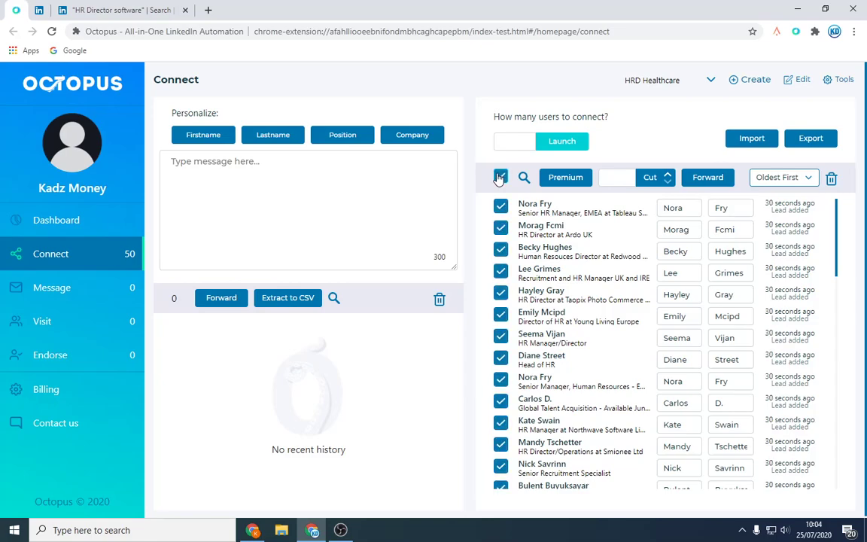
pyautogui.click(279, 190)
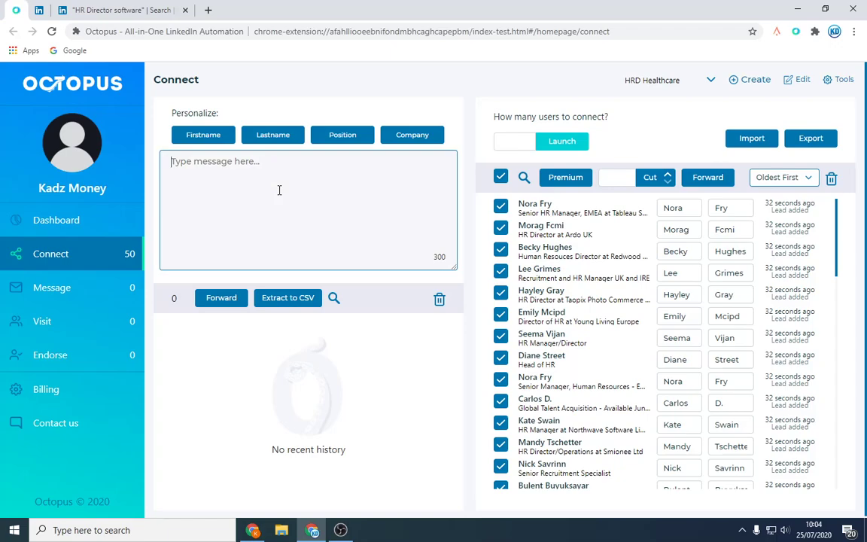
# Write a %%first_name%% greeting message and launch connection requests to 50 leads.
pyautogui.click(203, 135)
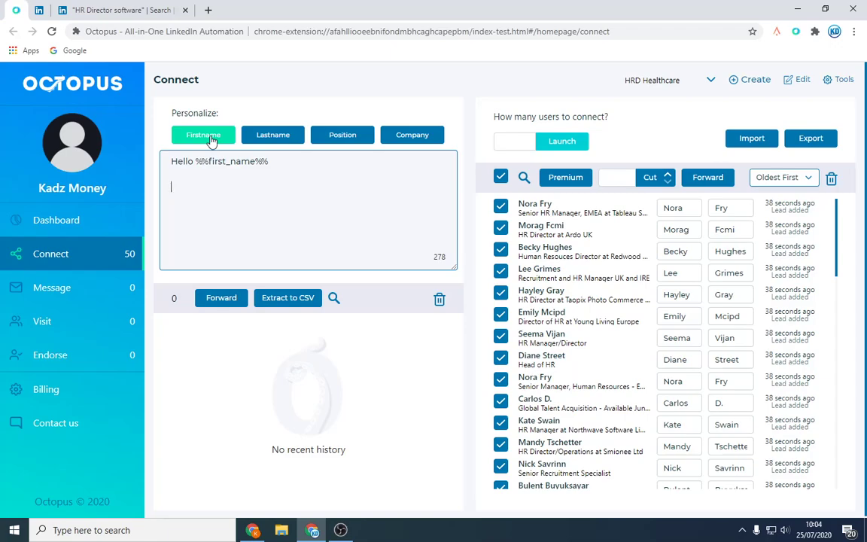
pyautogui.write('I am a speciality recruiter ectgbfdsn')
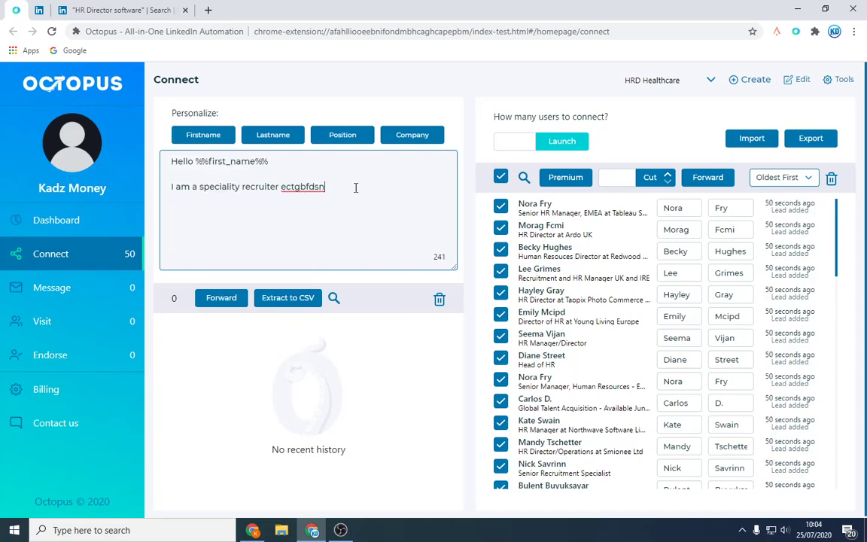
pyautogui.click(412, 134)
pyautogui.write('50')
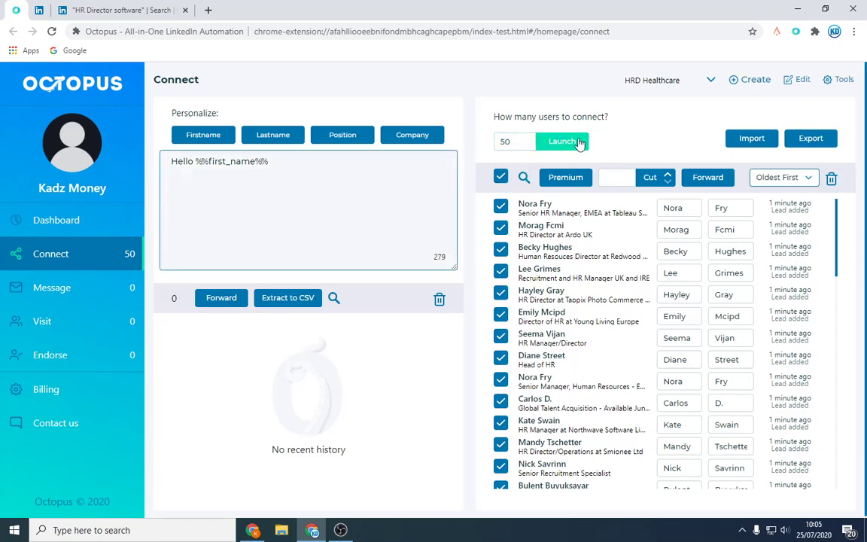
pyautogui.click(562, 142)
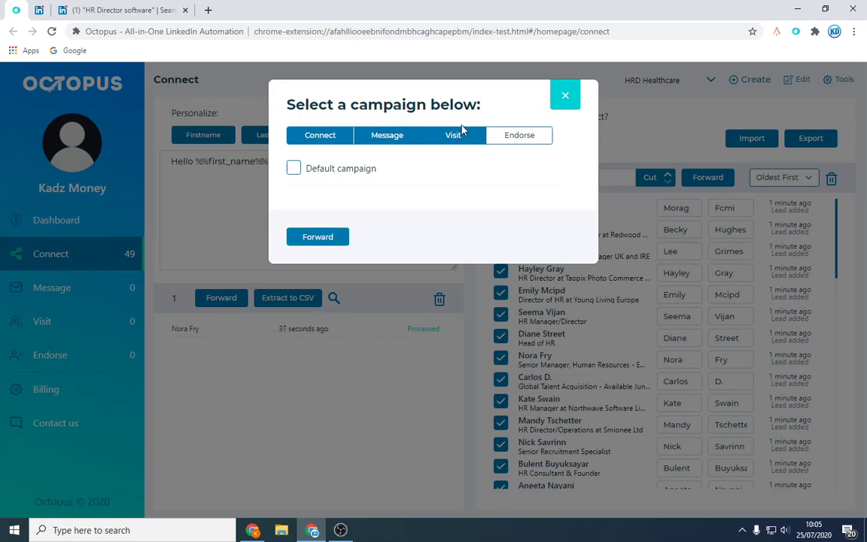
# Close the Select a campaign dialog without forwarding leads.
pyautogui.click(387, 135)
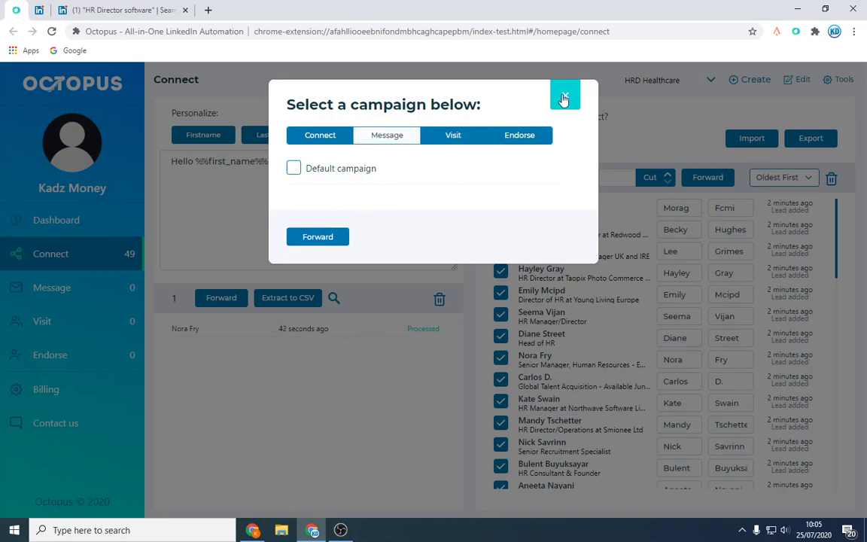
pyautogui.click(565, 96)
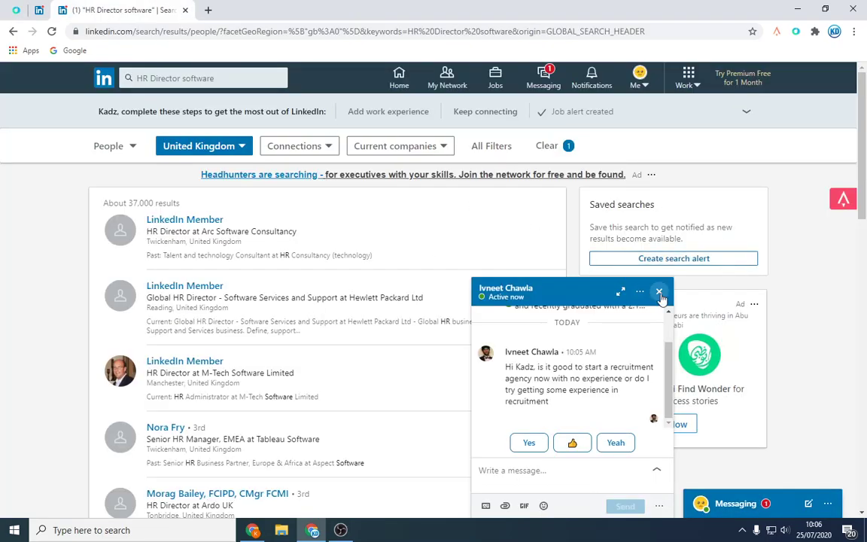
# Close the chat and search UK people for 'Software Developer'.
pyautogui.click(188, 77)
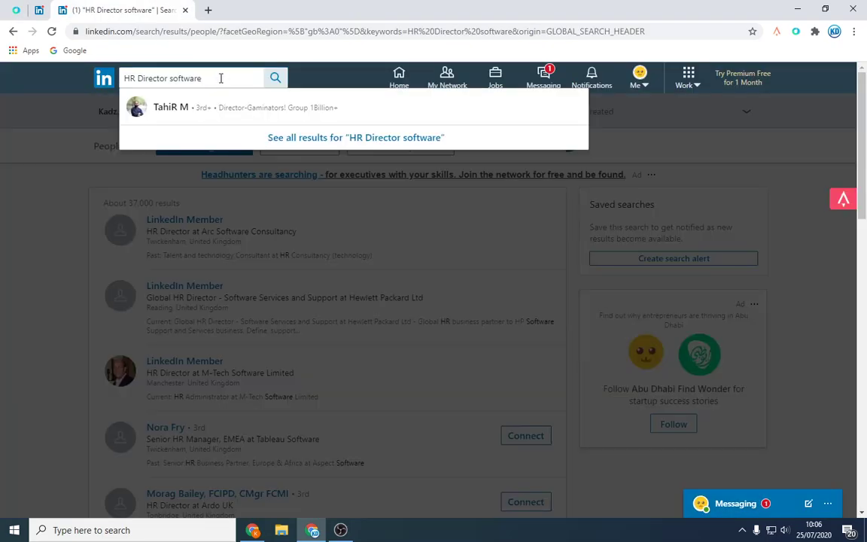
pyautogui.write('software devel')
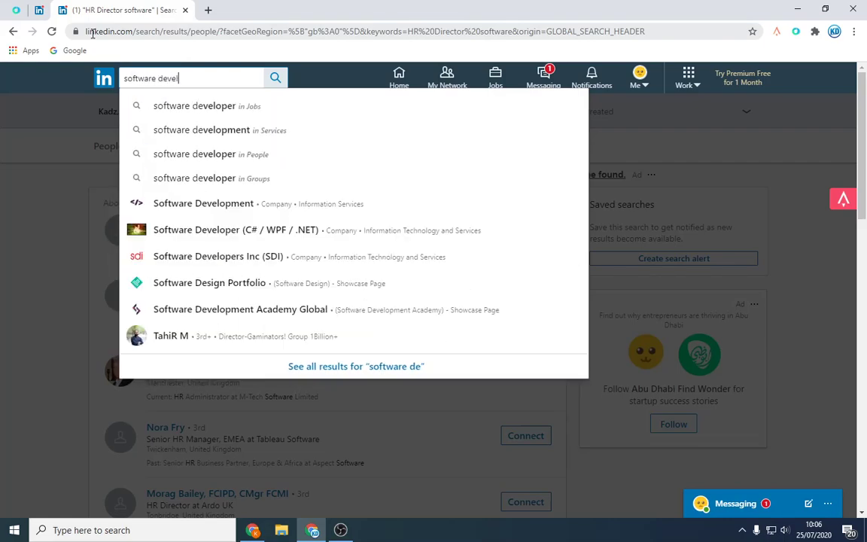
pyautogui.write('oper')
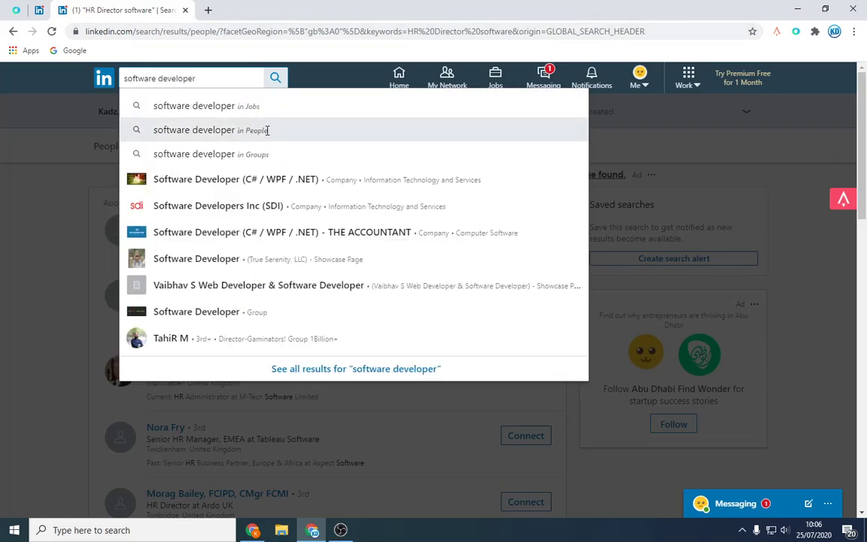
pyautogui.click(195, 129)
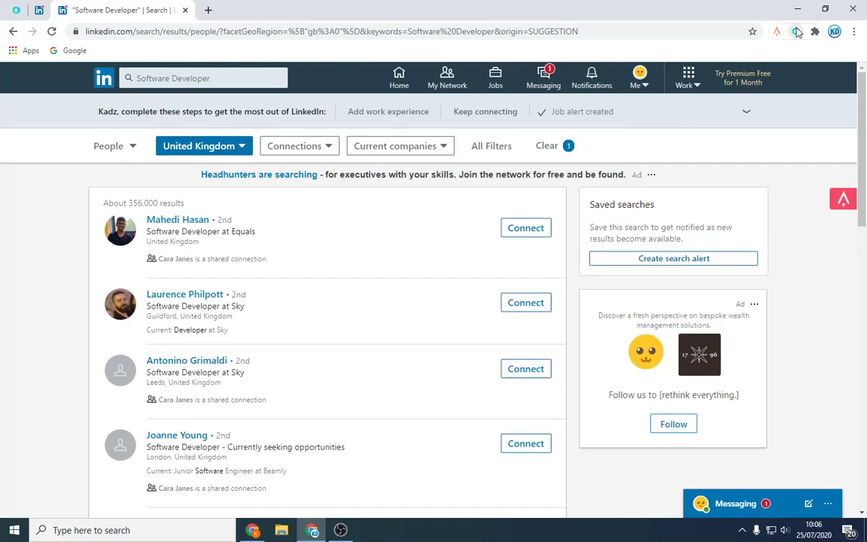
# Create the 'Soft Devs UK' campaign, send 100 search profiles to it, and open the CRM.
pyautogui.click(796, 31)
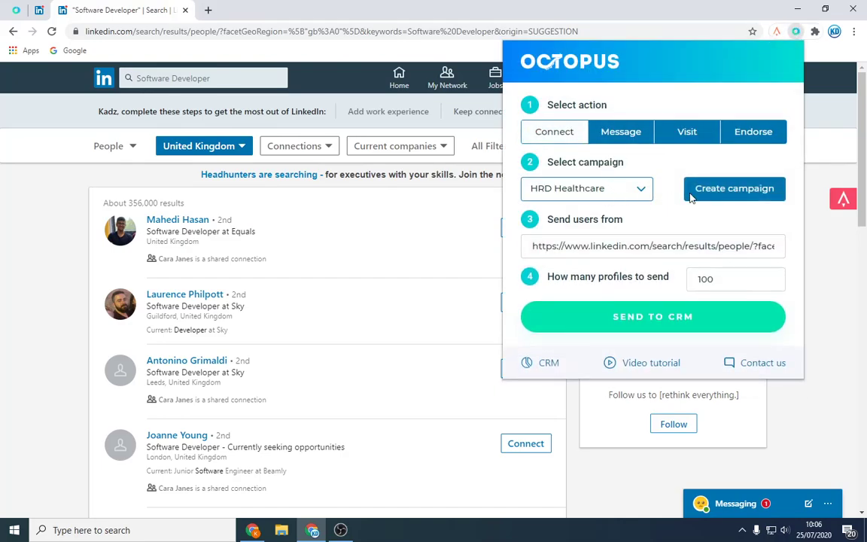
pyautogui.click(734, 188)
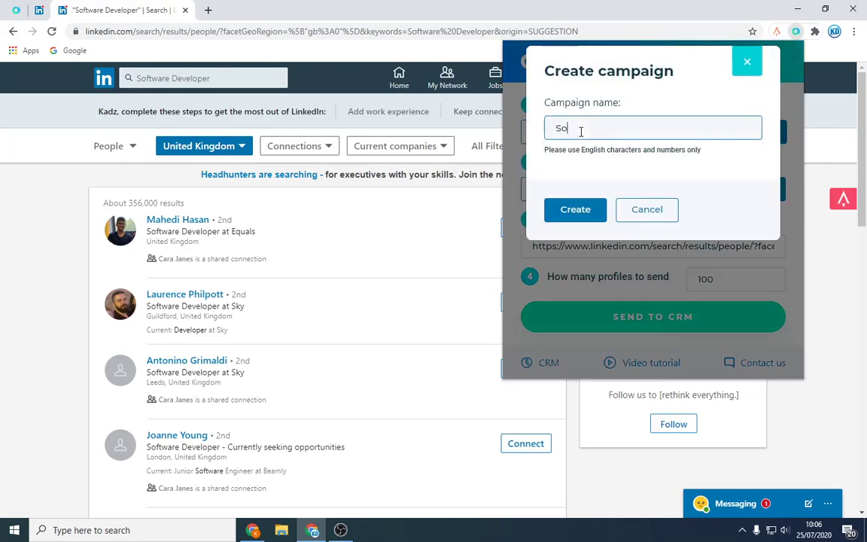
pyautogui.write('ft')
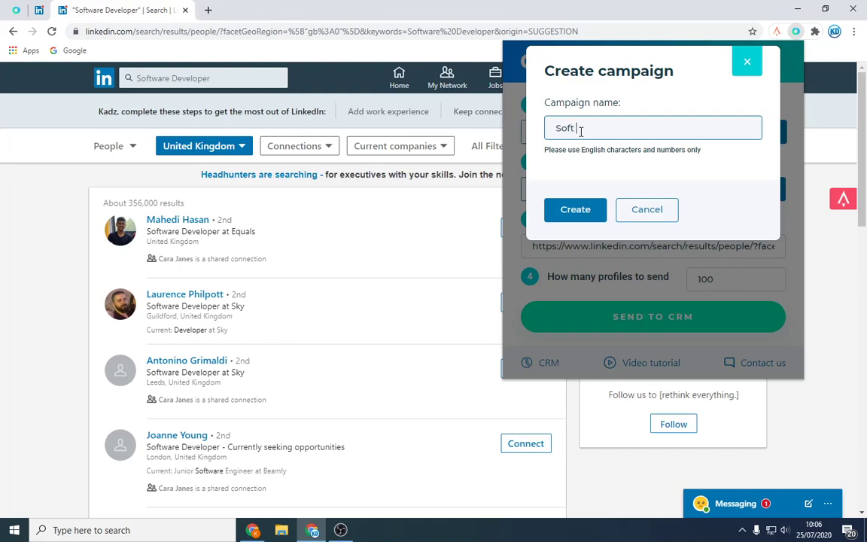
pyautogui.write('Devs')
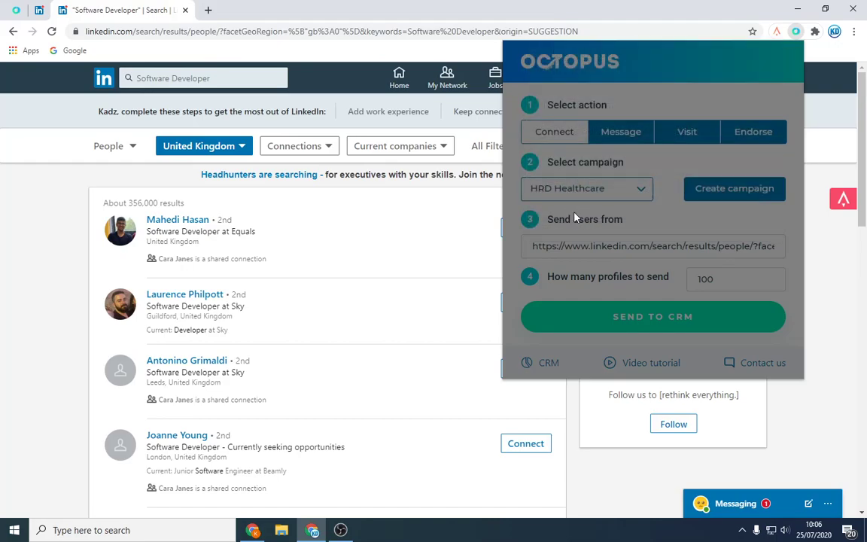
pyautogui.click(586, 188)
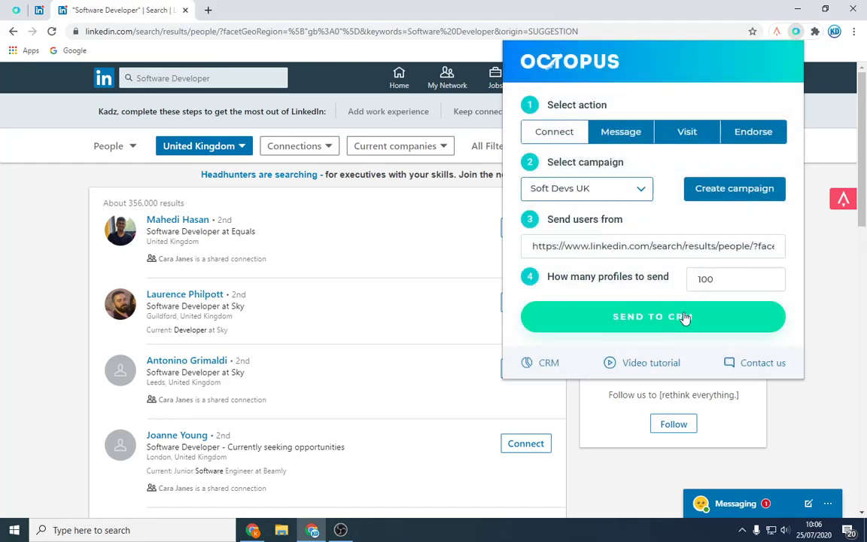
pyautogui.click(735, 280)
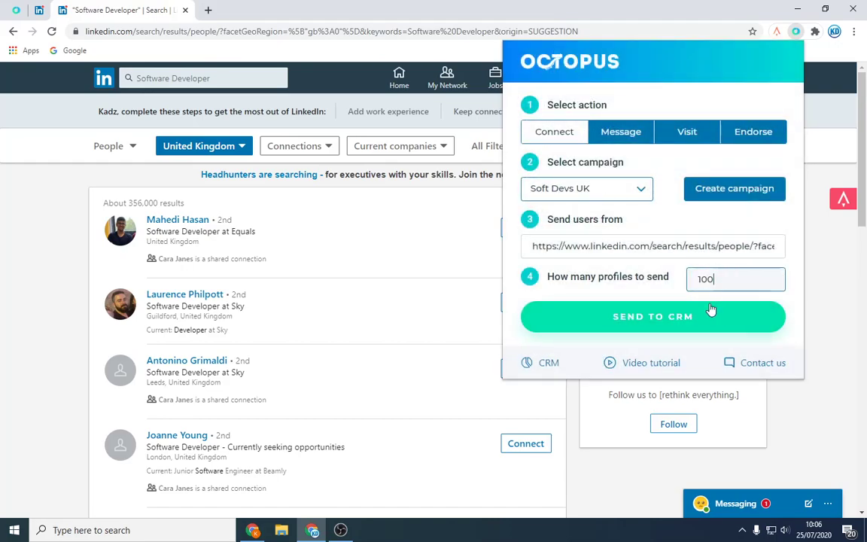
pyautogui.click(652, 316)
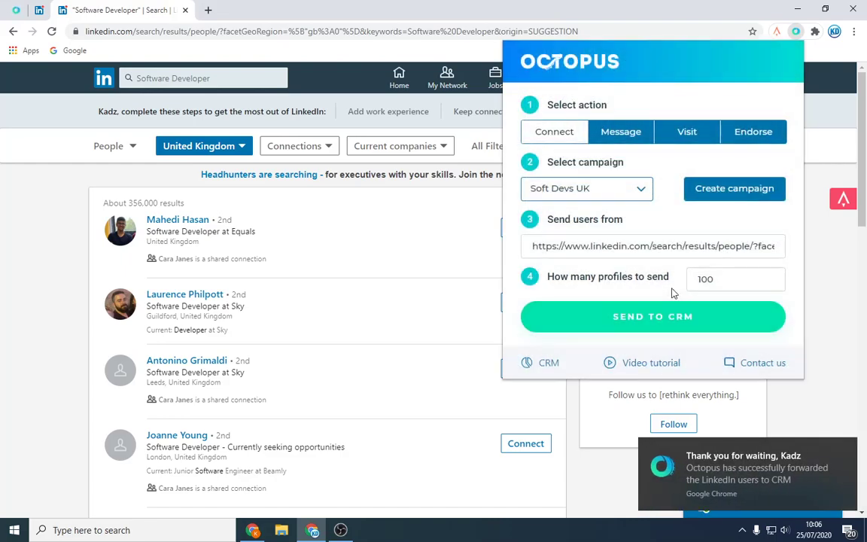
pyautogui.click(653, 316)
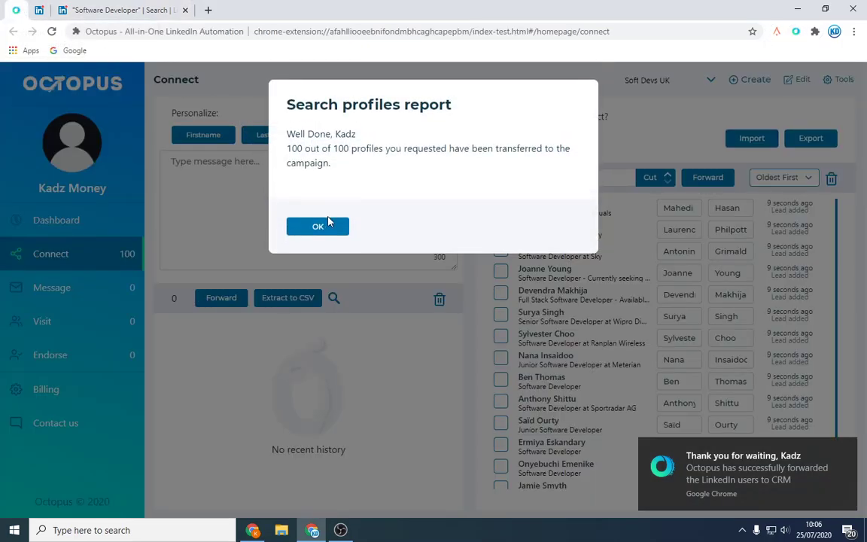
# Select all Soft Devs UK leads, add a first-name greeting, launch requests to 100, then stop.
pyautogui.click(318, 226)
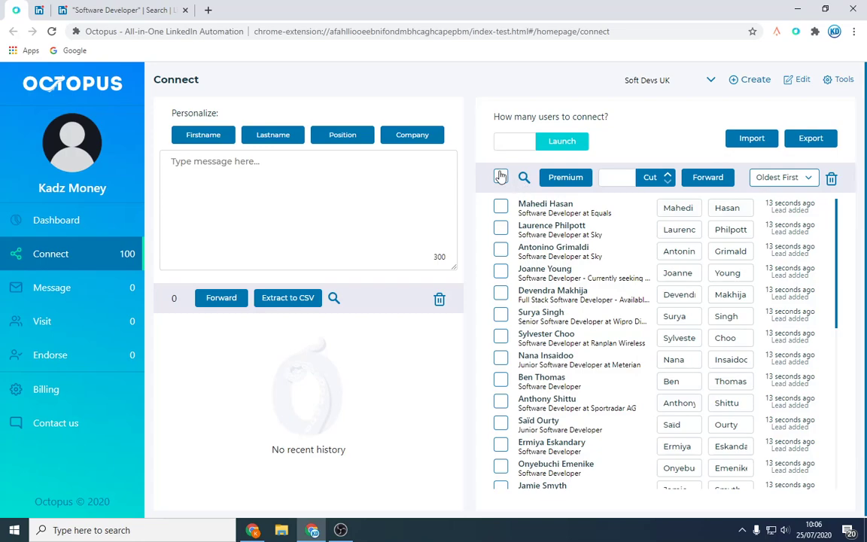
pyautogui.click(501, 176)
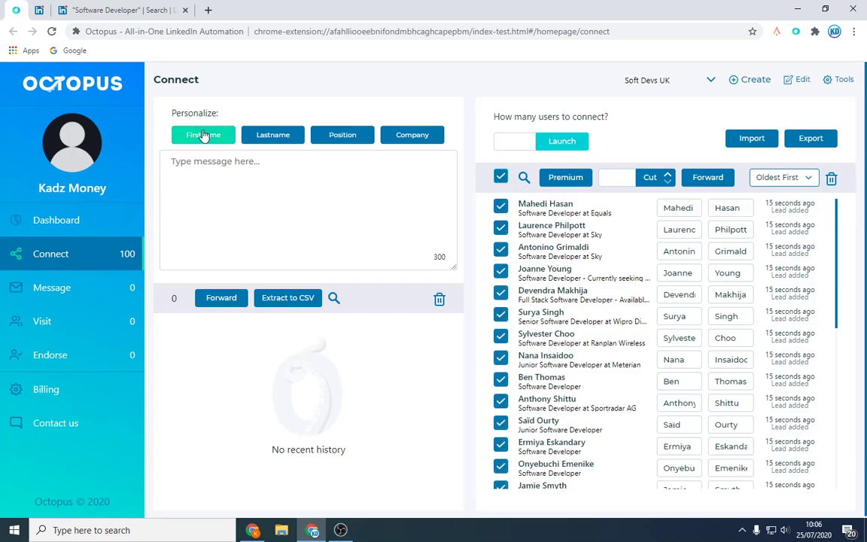
pyautogui.click(202, 134)
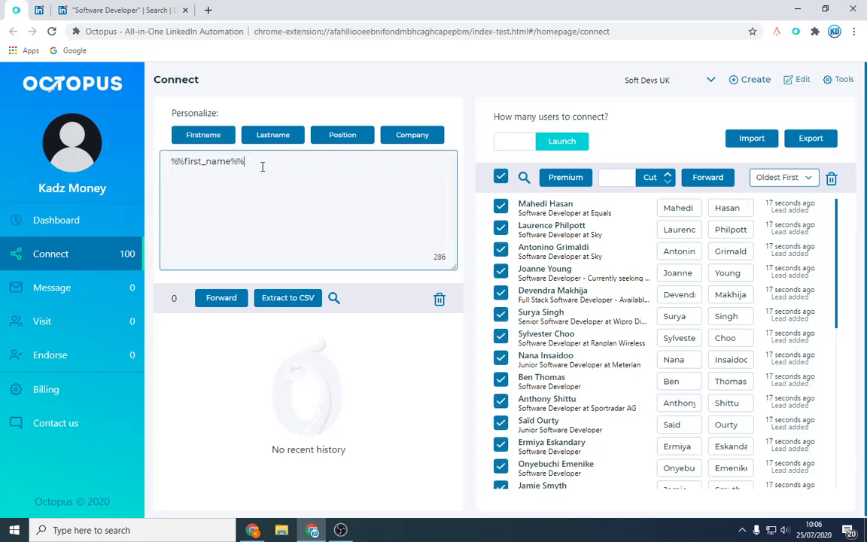
pyautogui.write('hello')
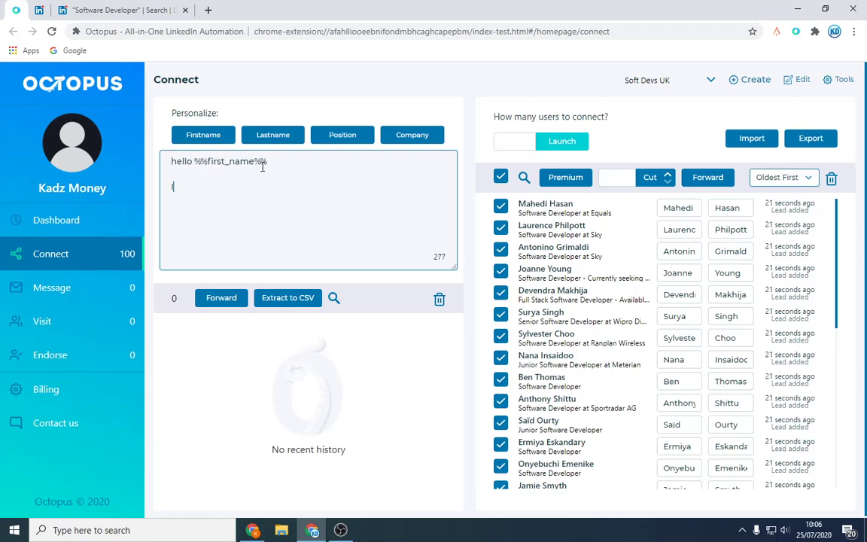
pyautogui.write('I got o')
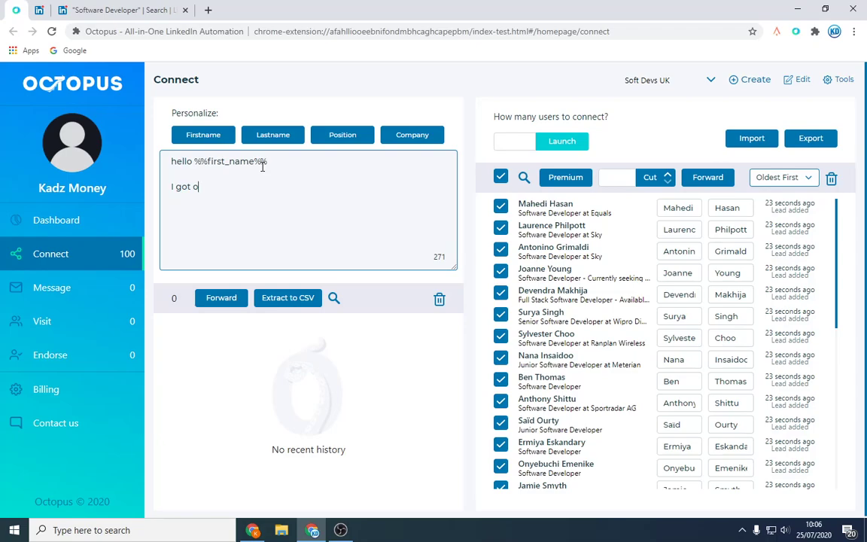
pyautogui.write('role wo')
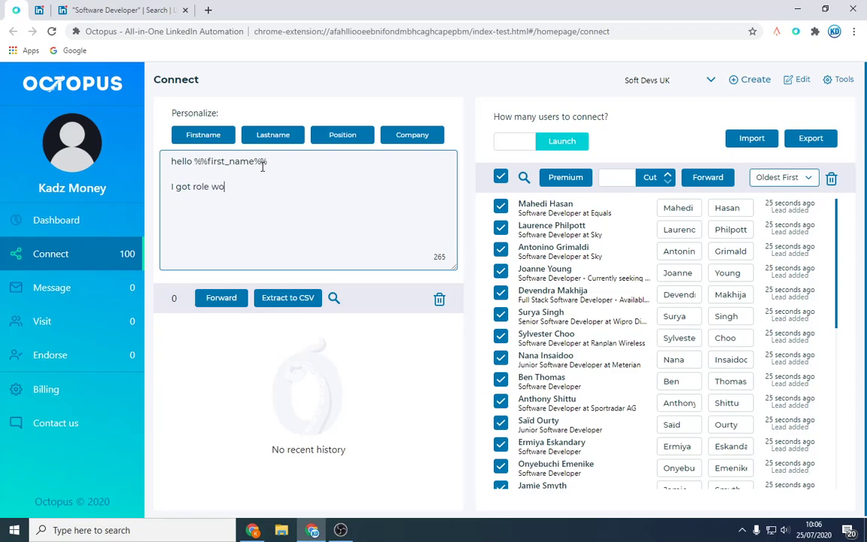
pyautogui.write('uld')
pyautogui.click(515, 140)
pyautogui.write('100')
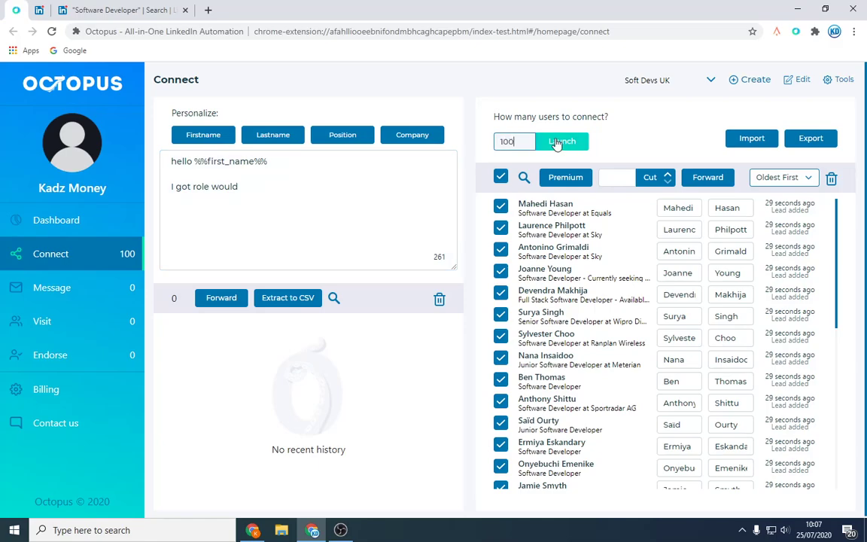
pyautogui.click(562, 141)
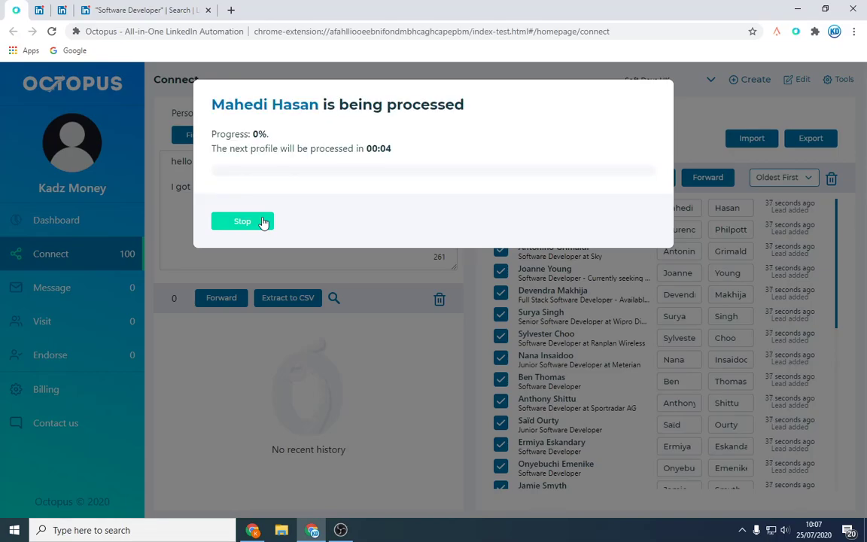
pyautogui.click(242, 221)
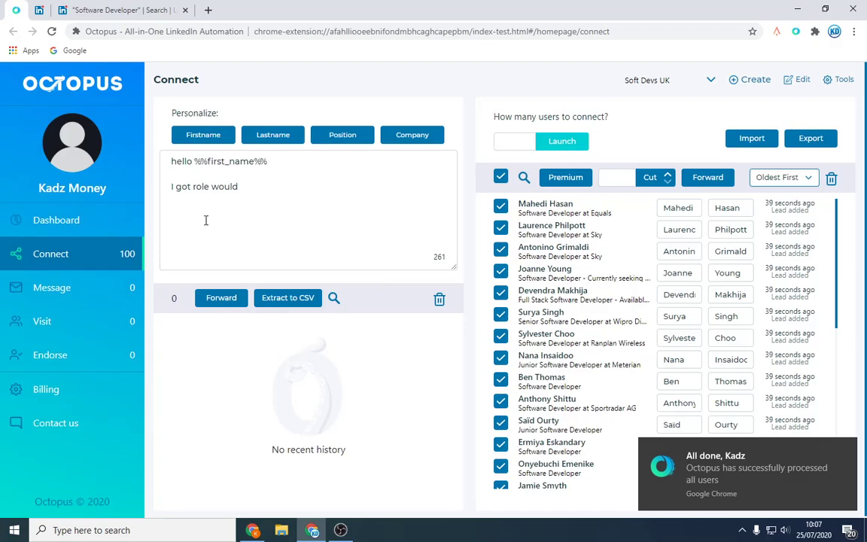
pyautogui.moveTo(471, 307)
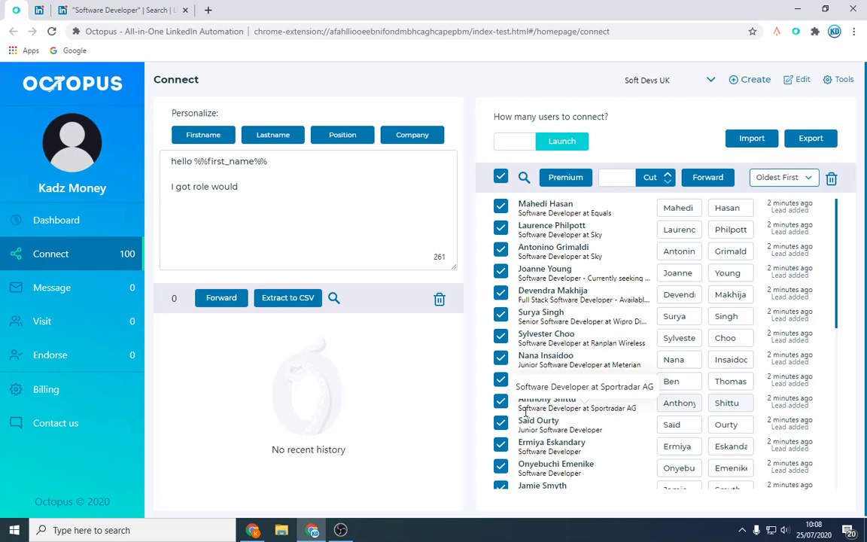
# Leave the Software Developer search results for the Kadz Money LinkedIn home feed.
pyautogui.click(121, 9)
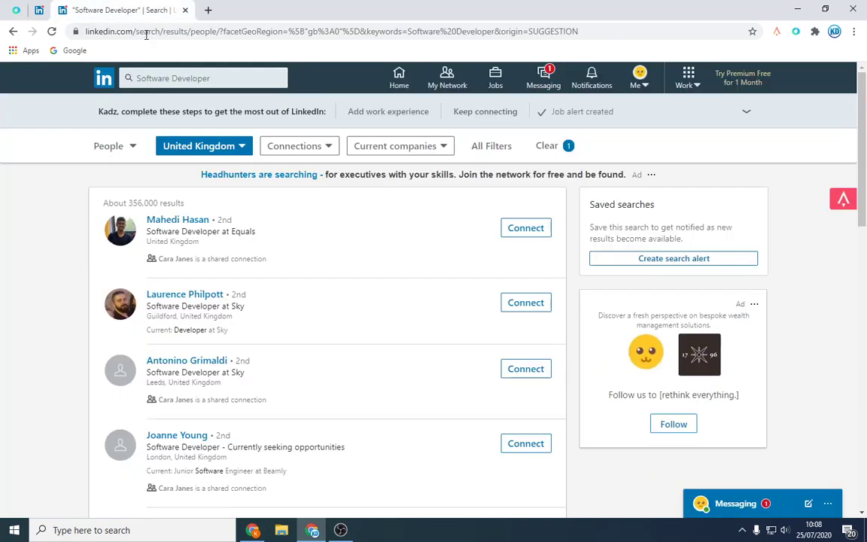
pyautogui.click(399, 77)
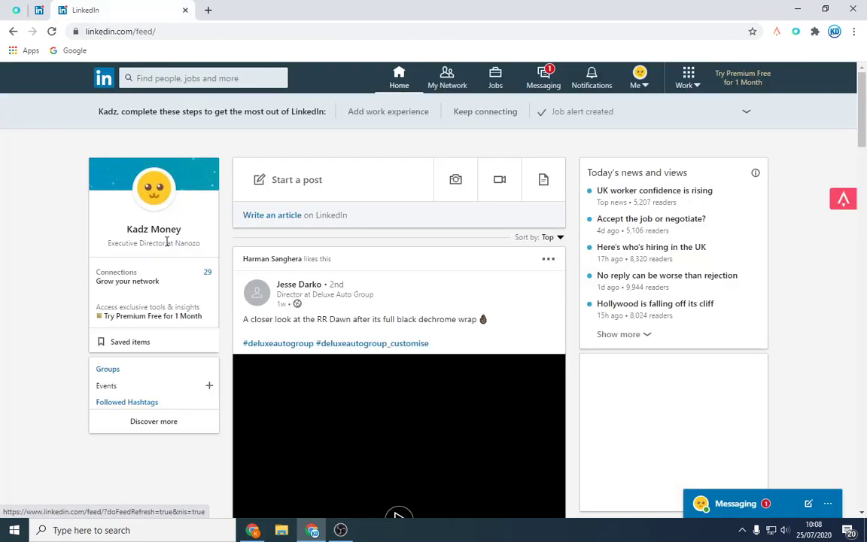